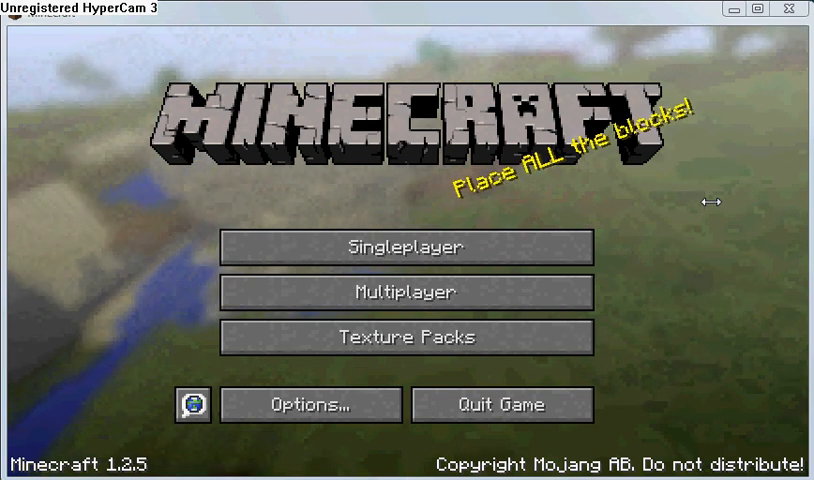
Open the Singleplayer world list from the title screen
click(405, 247)
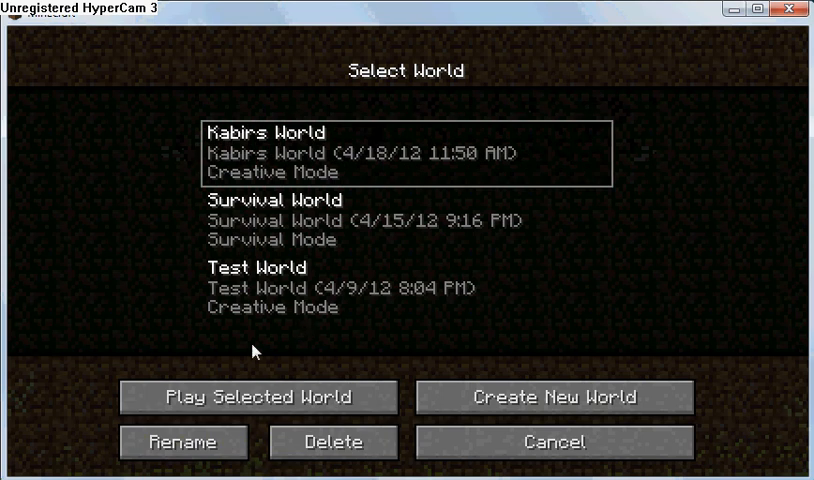
Load the creative-mode world to play it
click(252, 397)
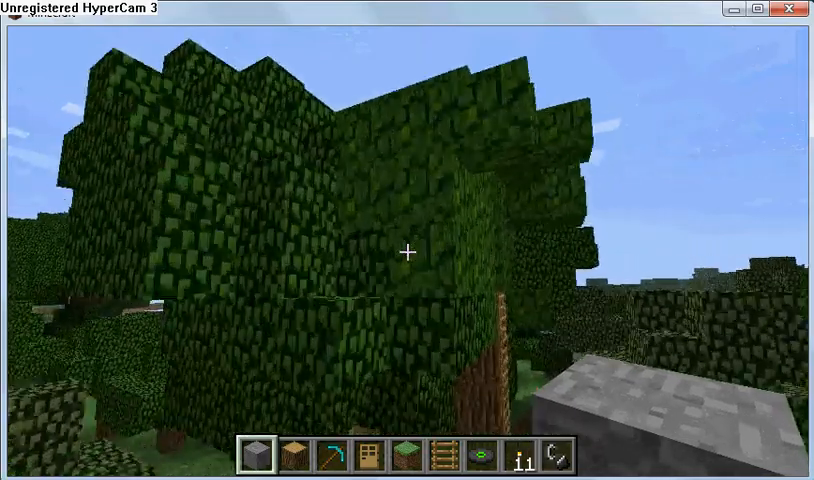
mouse_move(407, 252)
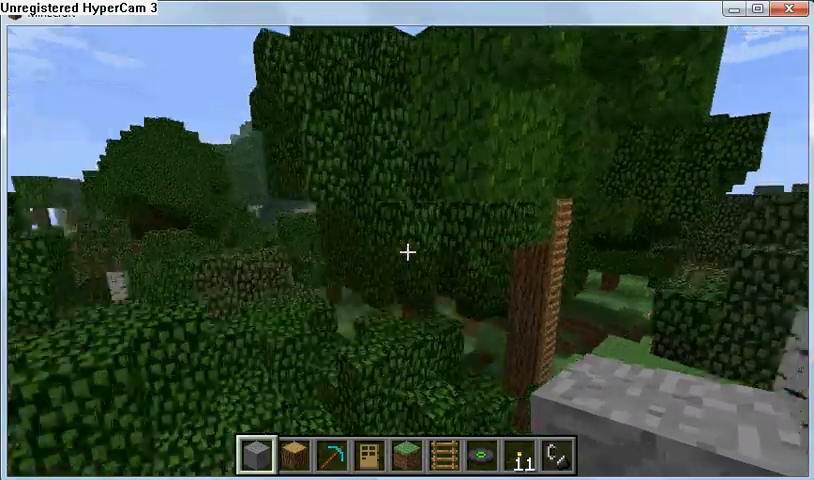
mouse_move(407, 253)
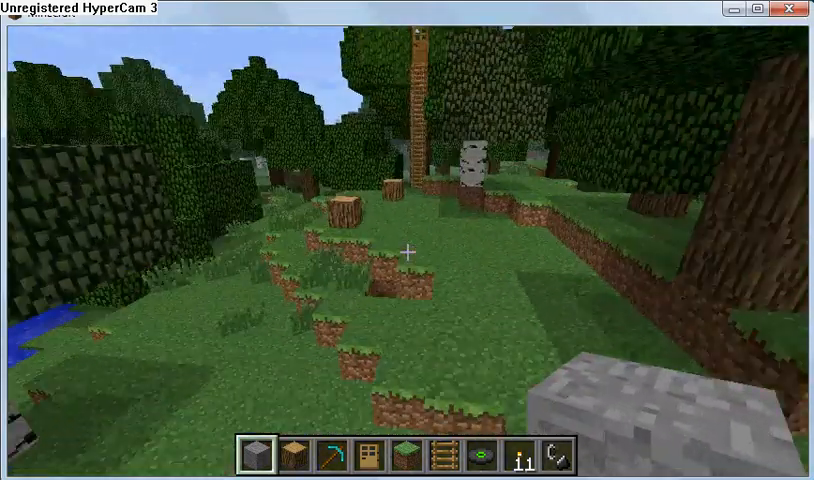
mouse_move(407, 240)
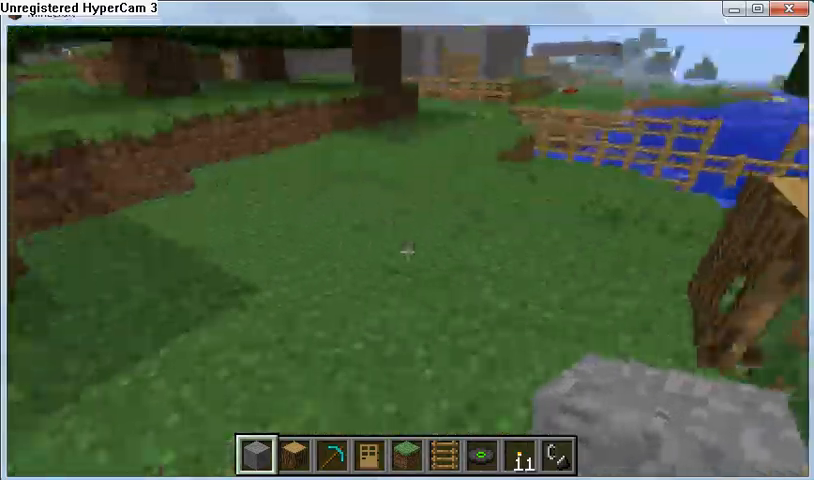
mouse_move(400, 240)
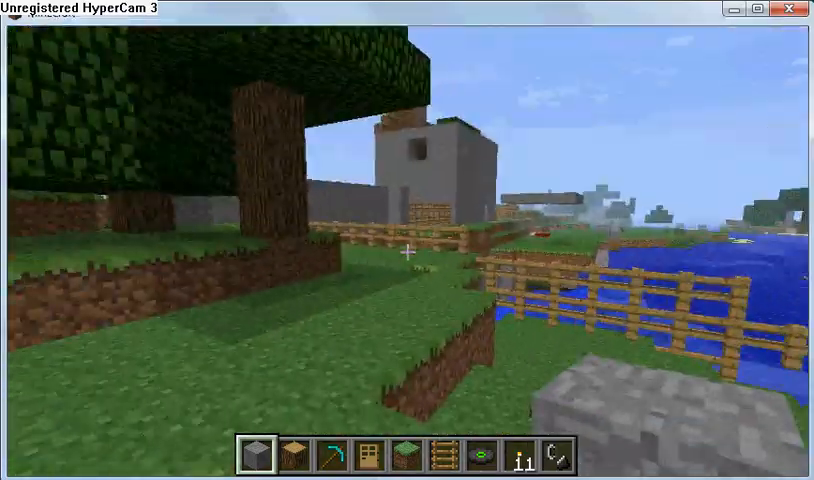
mouse_move(407, 250)
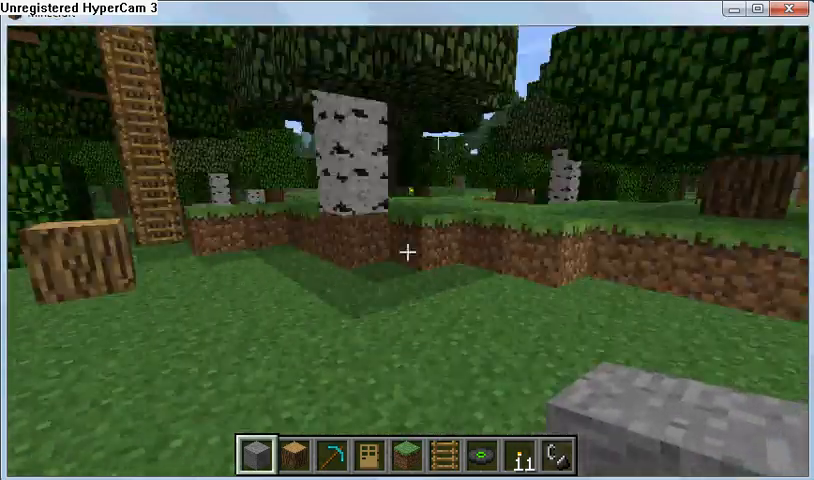
mouse_move(407, 255)
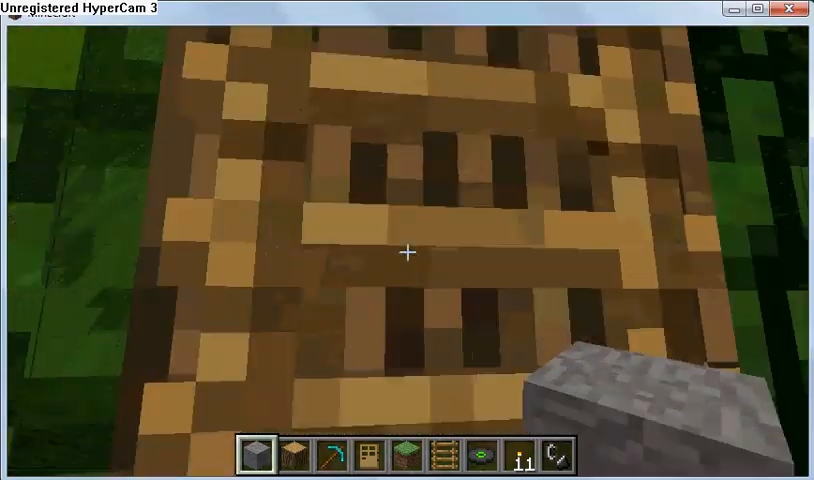
mouse_move(407, 253)
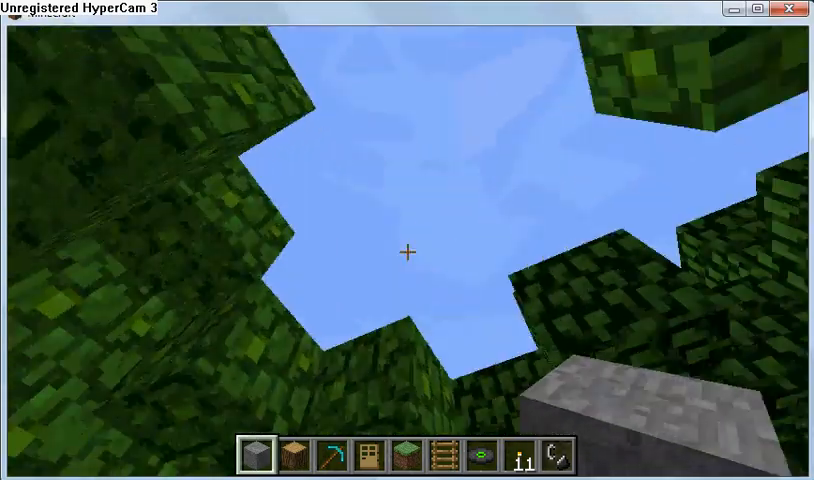
mouse_move(407, 255)
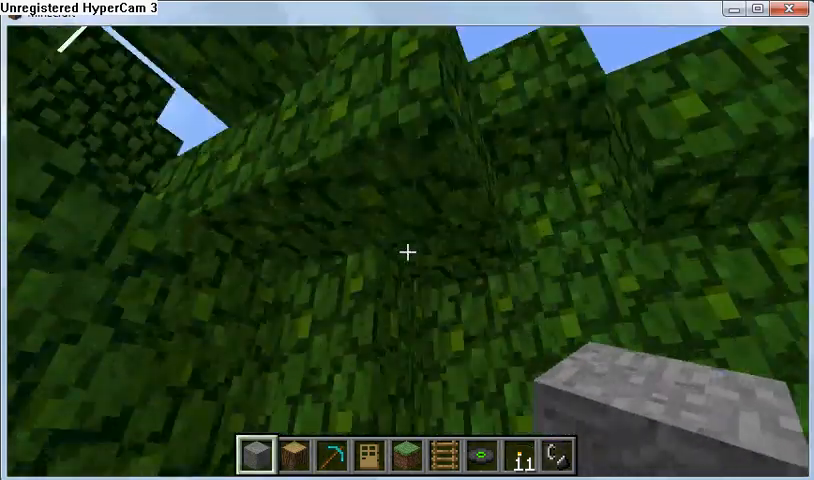
mouse_move(407, 253)
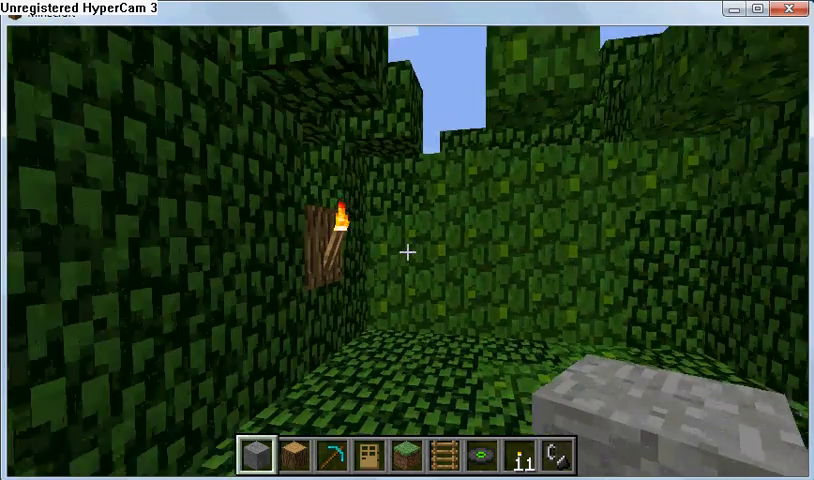
mouse_move(407, 255)
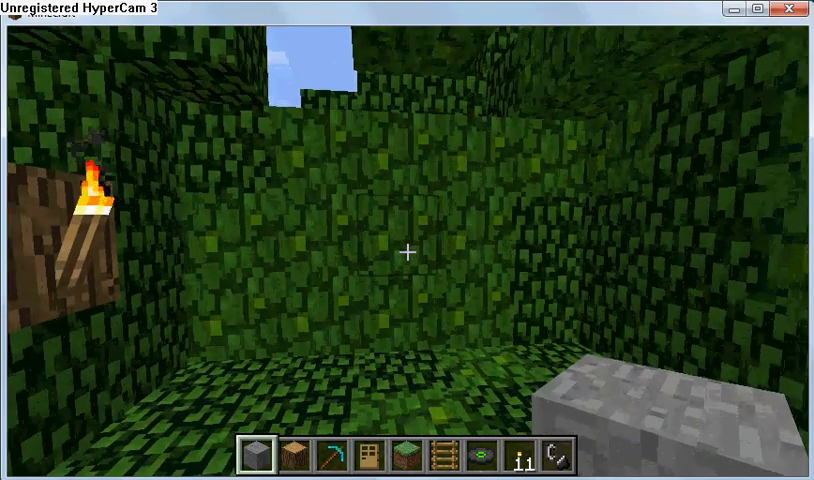
mouse_move(407, 255)
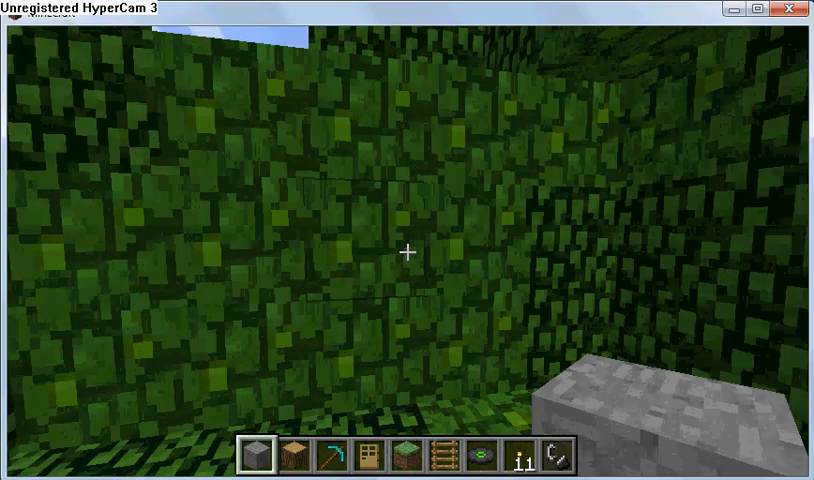
mouse_move(407, 252)
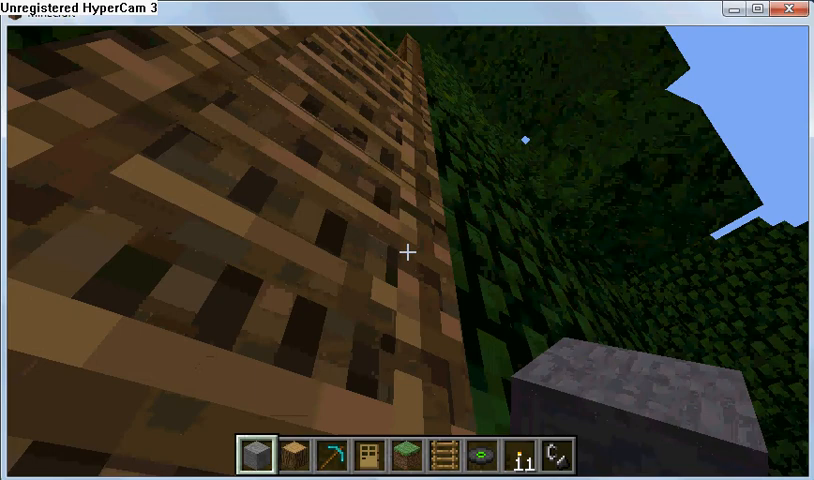
mouse_move(407, 253)
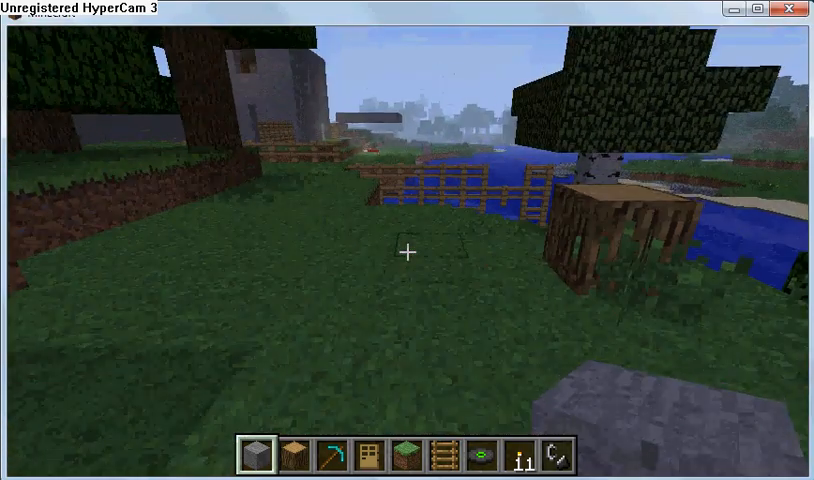
Pause the game with Esc to show the Game menu
key(Escape)
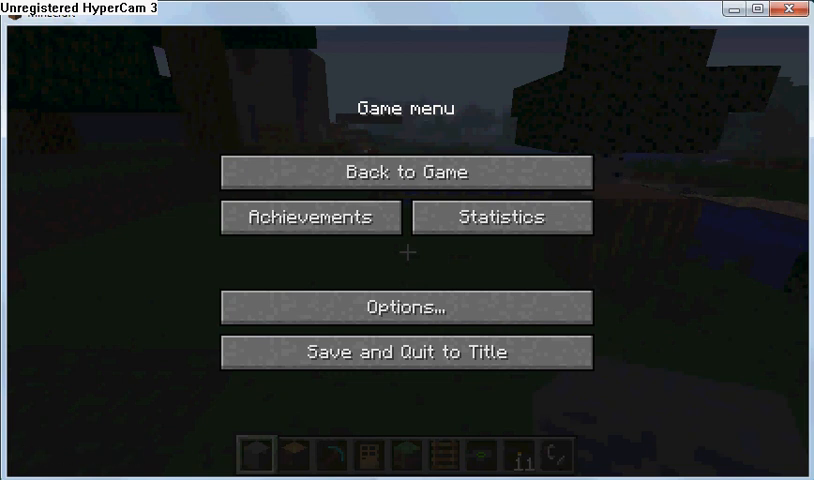